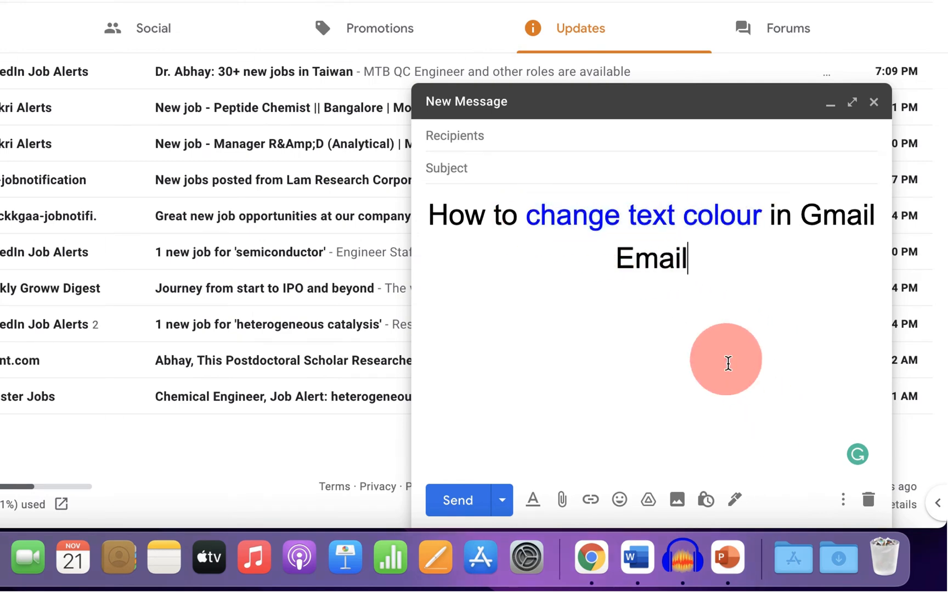
pyautogui.moveTo(769, 309)
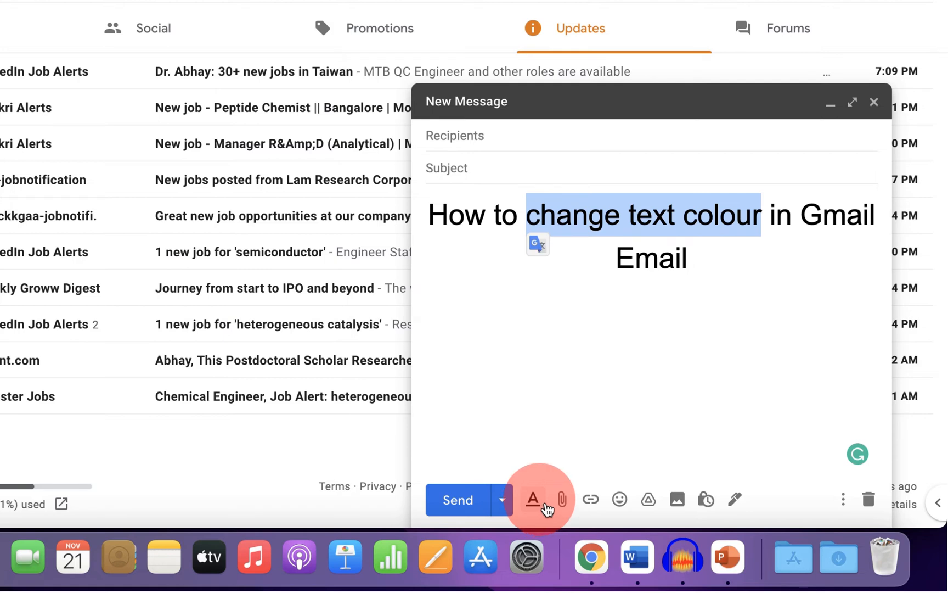
# Step: Show the text formatting options for the selected phrase 'change text colour'
pyautogui.click(533, 499)
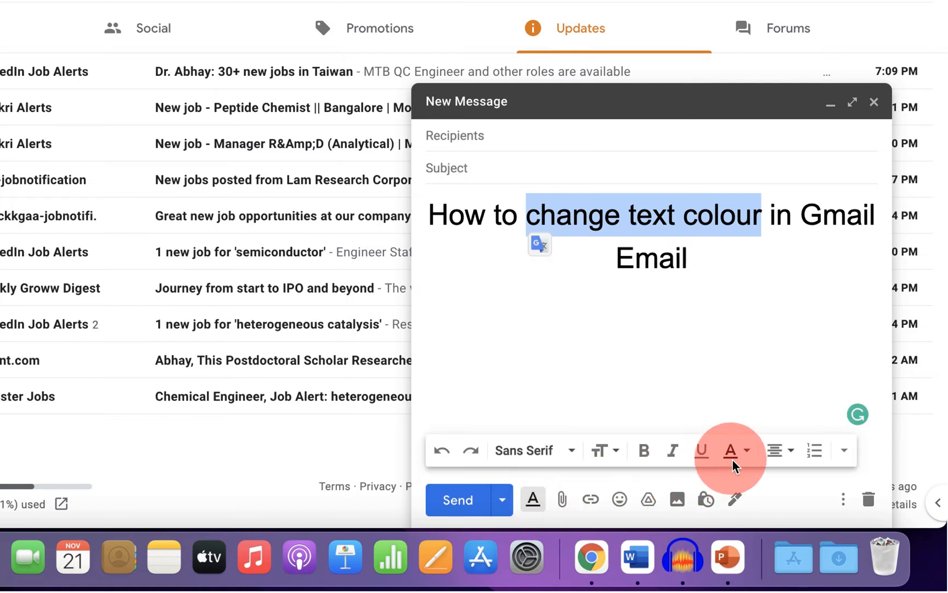
pyautogui.moveTo(730, 450)
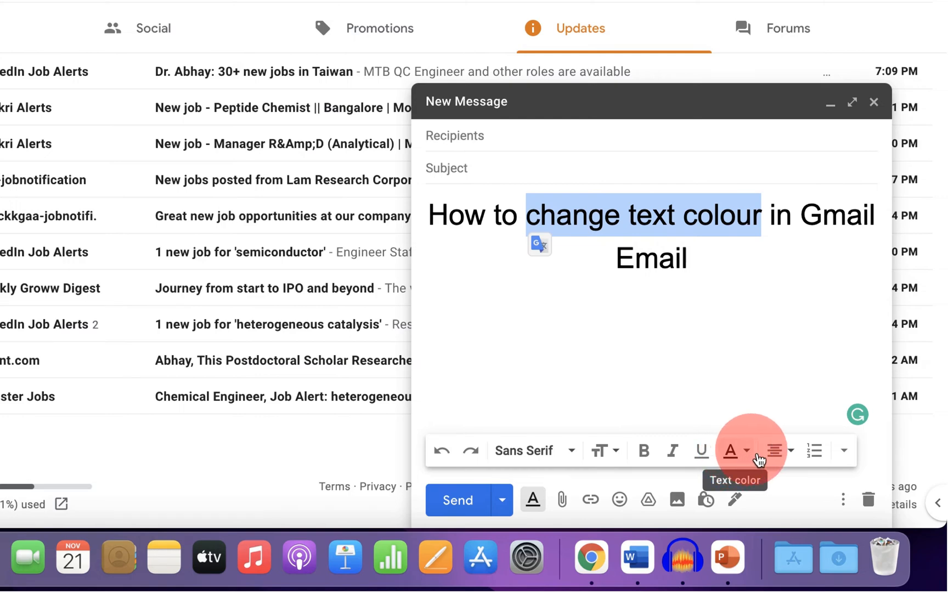
# Step: Bring up the background and text colour palette for 'change text colour'
pyautogui.click(730, 450)
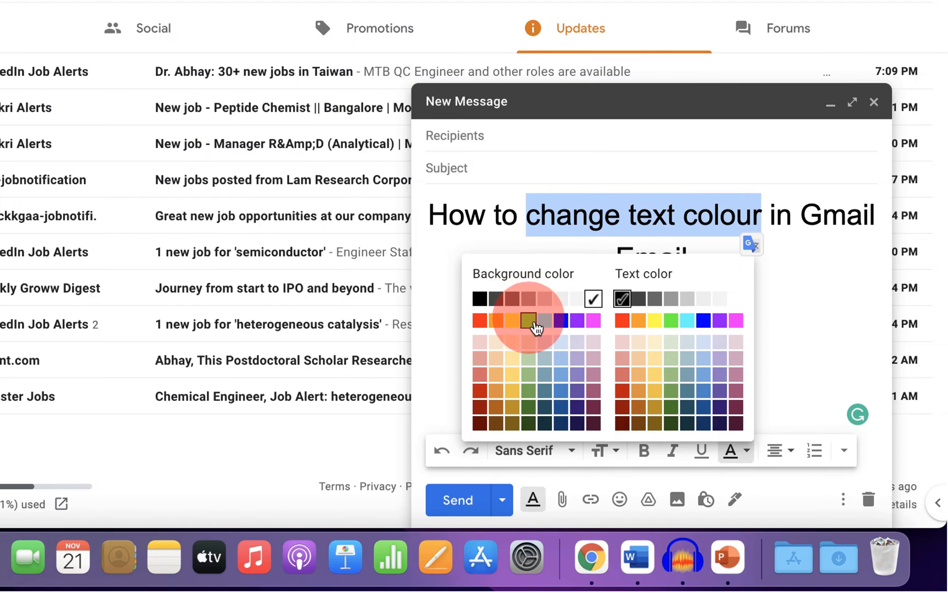
pyautogui.moveTo(702, 288)
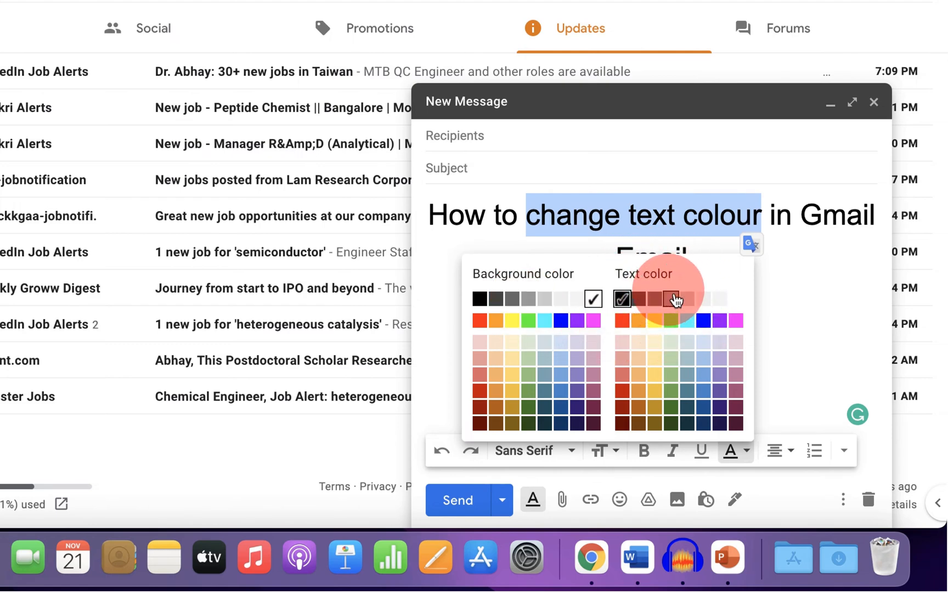
pyautogui.moveTo(713, 336)
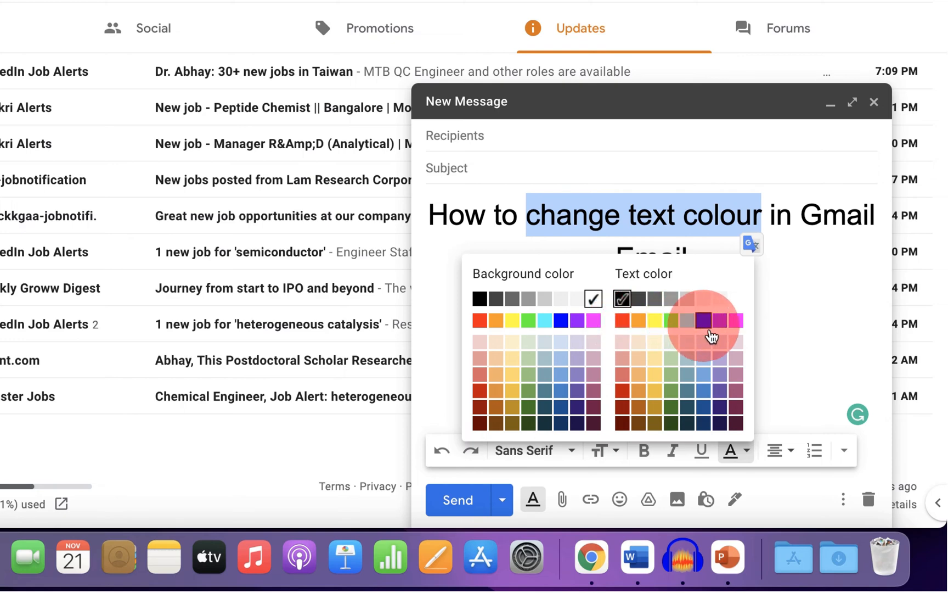
# Step: Colour 'change text colour' blue, then reopen the colour palette for the whole sentence
pyautogui.click(668, 319)
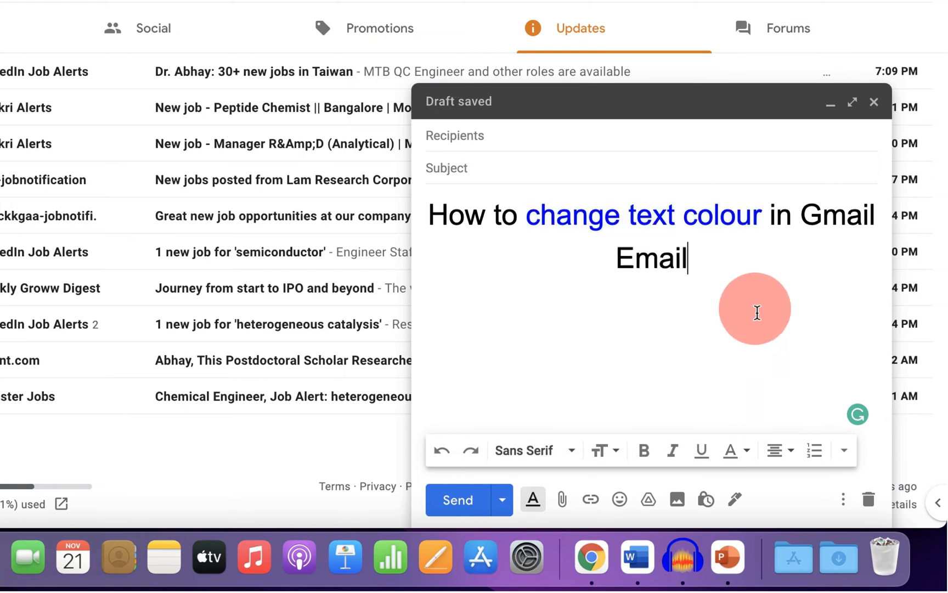
pyautogui.moveTo(715, 277)
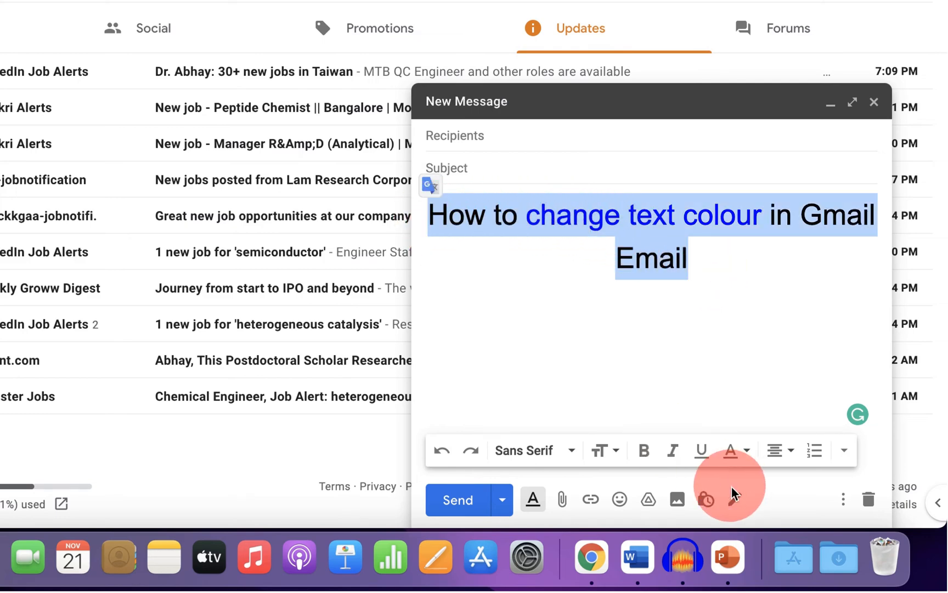
pyautogui.click(731, 450)
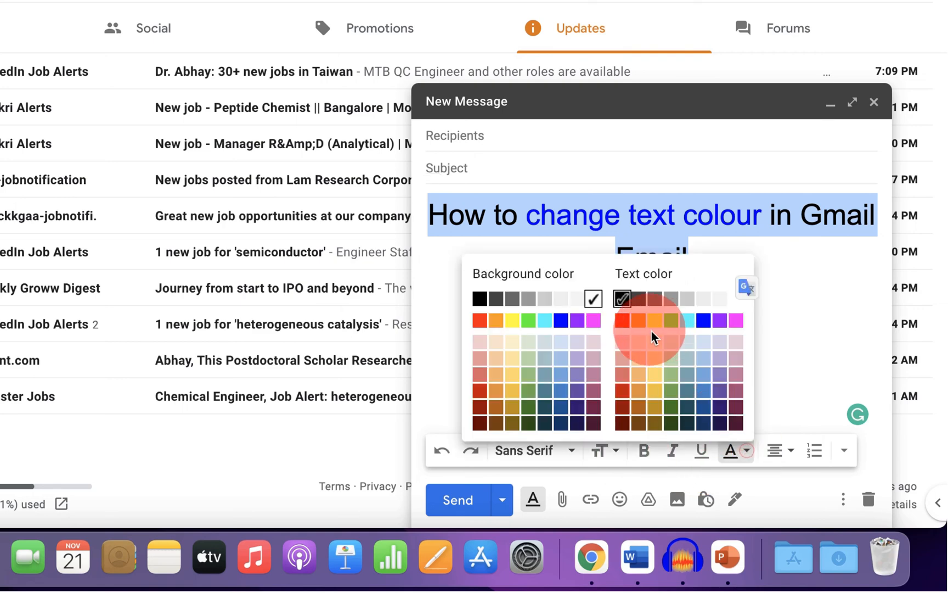